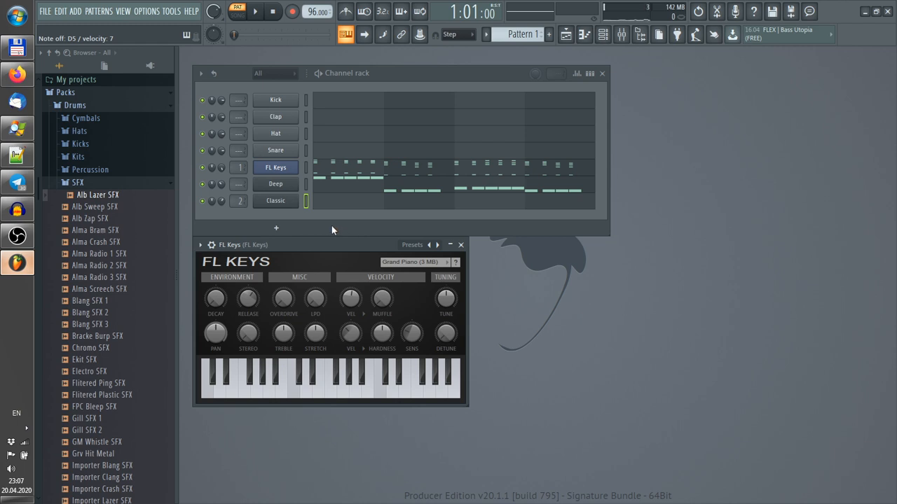
# - Open the Select generator plugin dialog via the channel rack's More plugins list
pyautogui.click(275, 227)
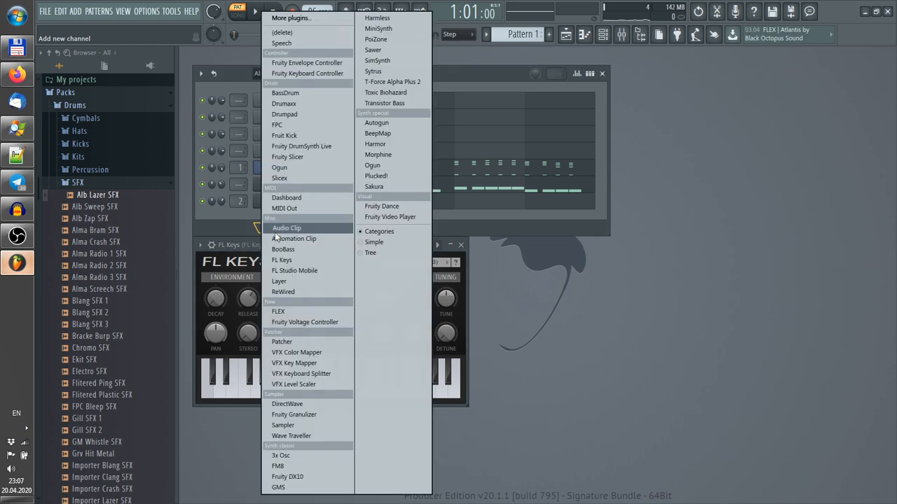
pyautogui.moveTo(321, 76)
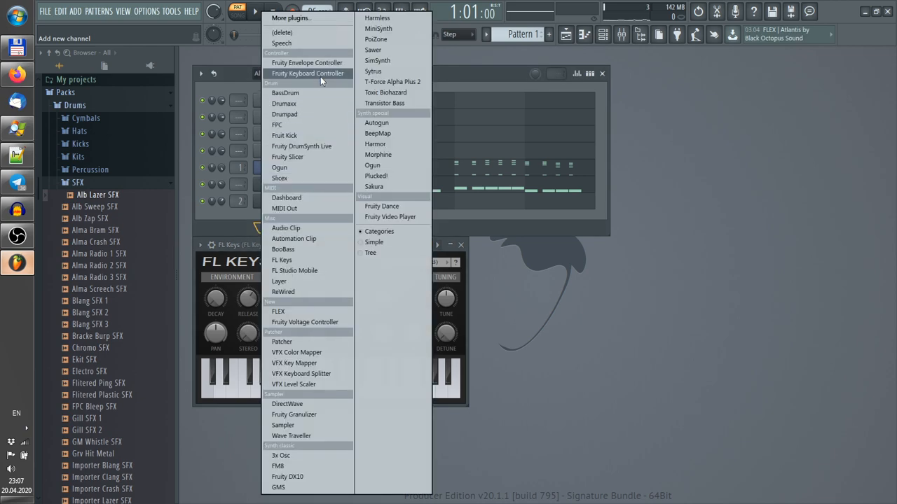
pyautogui.click(291, 17)
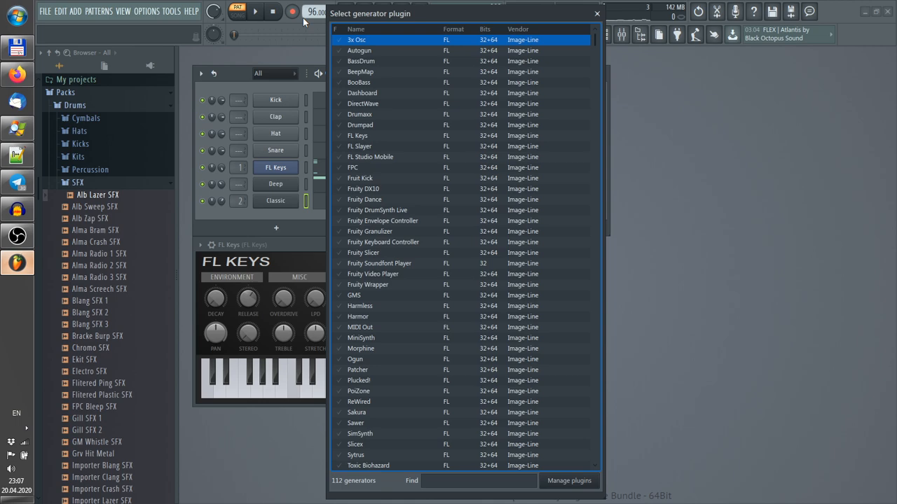
# - Search 'pa' and add a Patcher channel with Sytrus wired from FL Studio
pyautogui.write('pa')
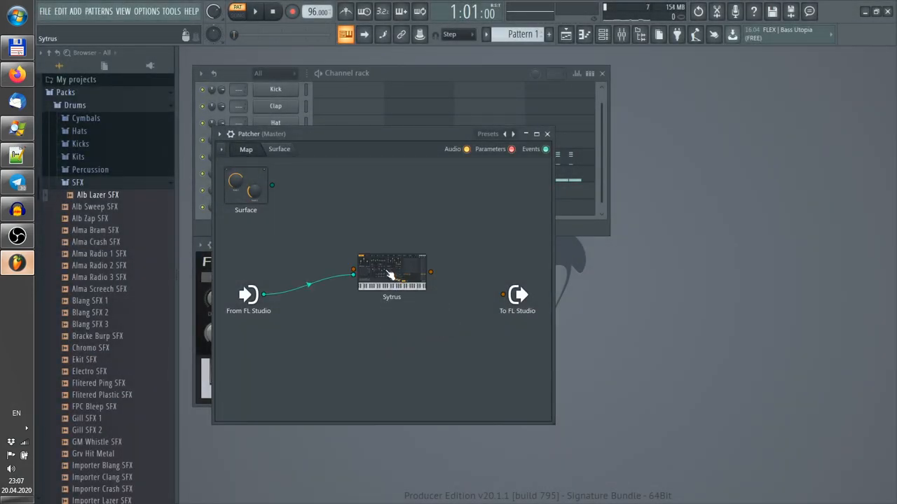
# - Load the Plucked\Classic preset into the Patcher's Sytrus and route its output to FL Studio
pyautogui.doubleClick(392, 273)
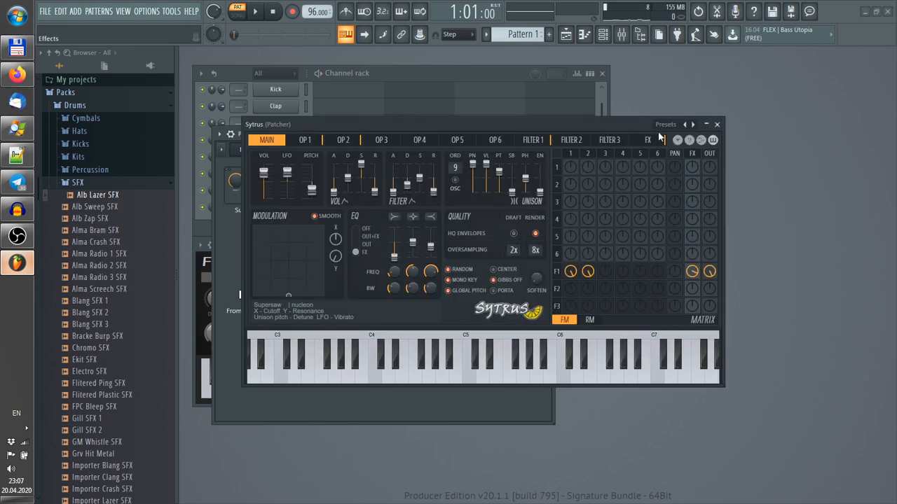
pyautogui.click(665, 124)
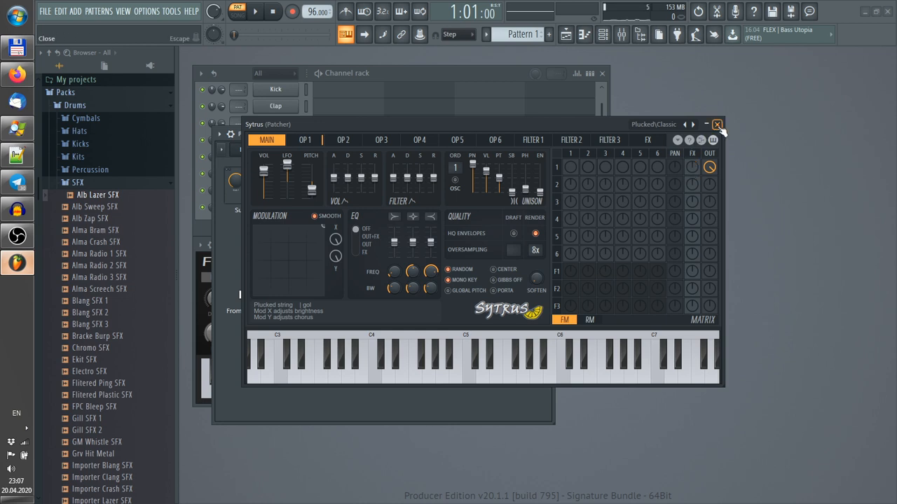
pyautogui.moveTo(725, 137)
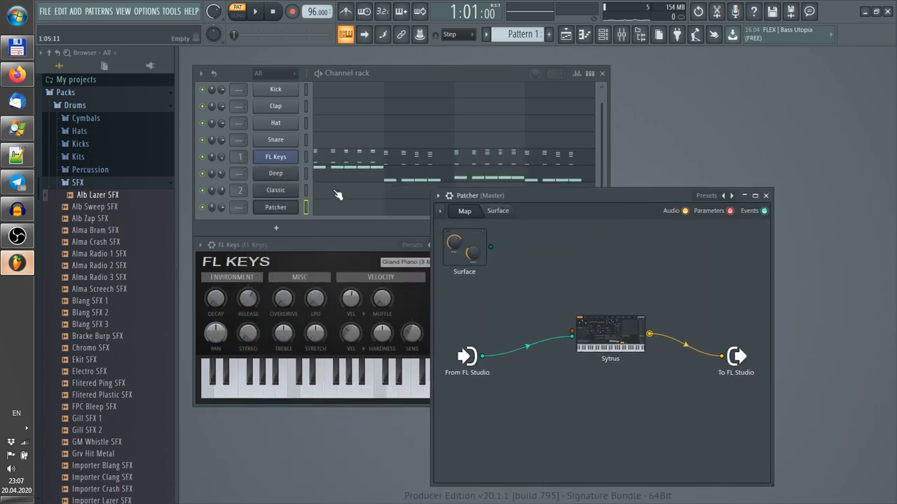
# - Reposition the Patcher window and add a VFX Key Mapper showing its note map
pyautogui.moveTo(480, 195); pyautogui.dragTo(433, 190)
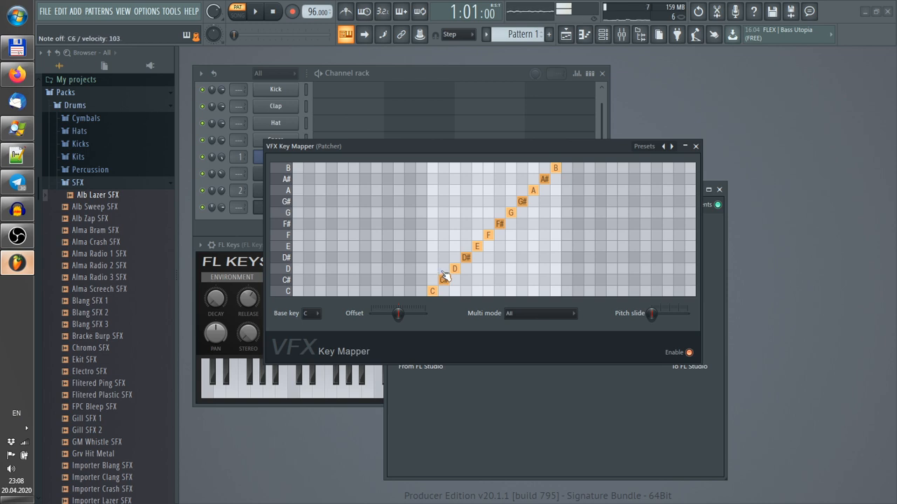
# - Apply the Scales\Melodic minor preset to the VFX Key Mapper
pyautogui.click(643, 146)
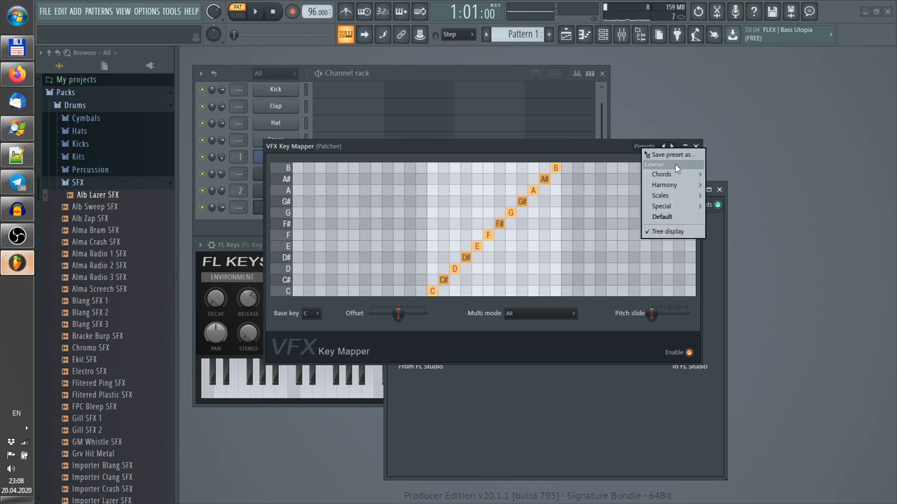
pyautogui.moveTo(661, 195)
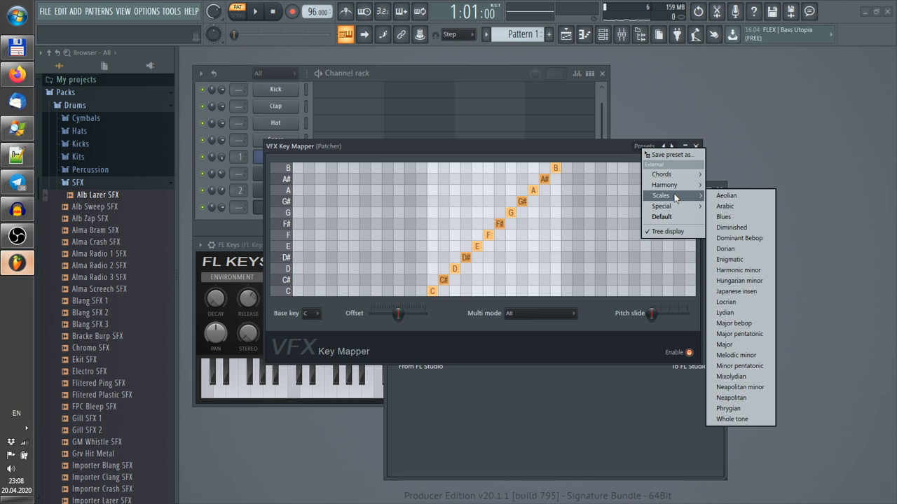
pyautogui.moveTo(740, 334)
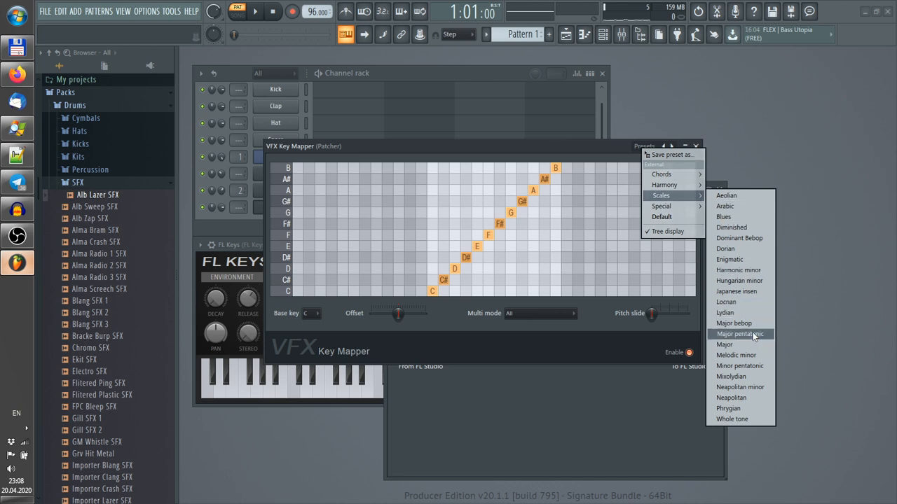
pyautogui.moveTo(738, 355)
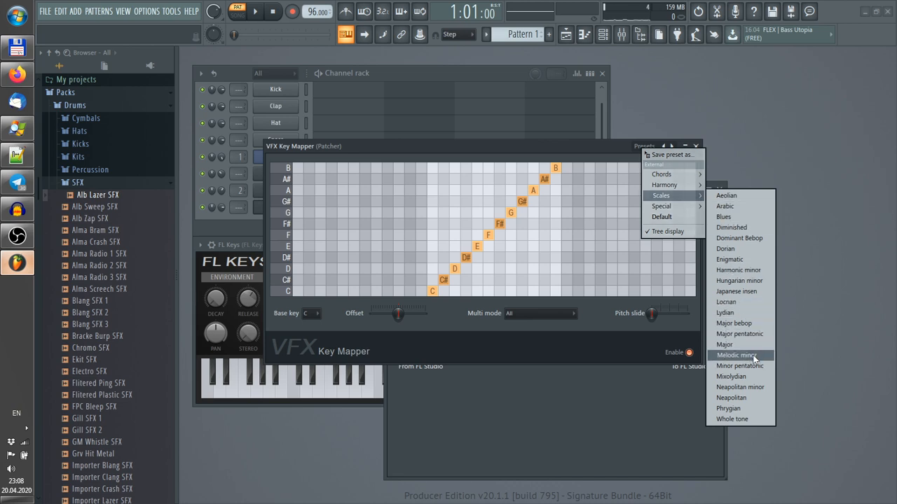
pyautogui.click(737, 355)
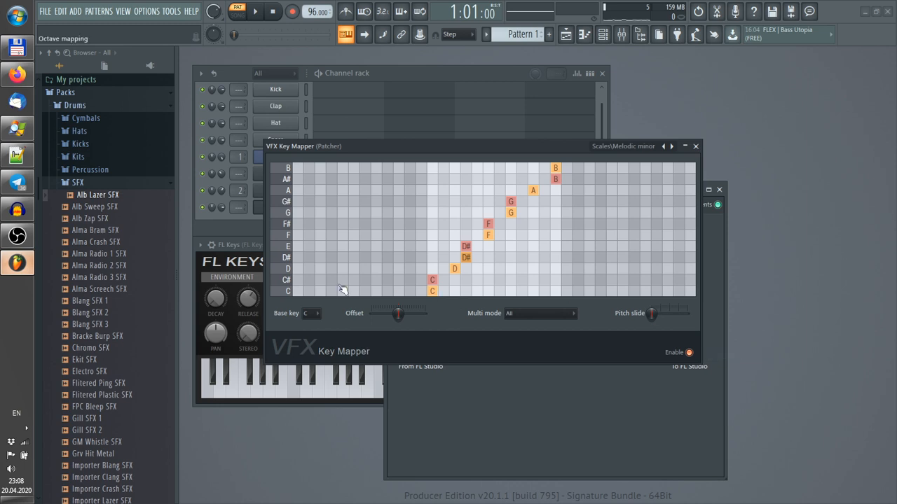
pyautogui.click(326, 313)
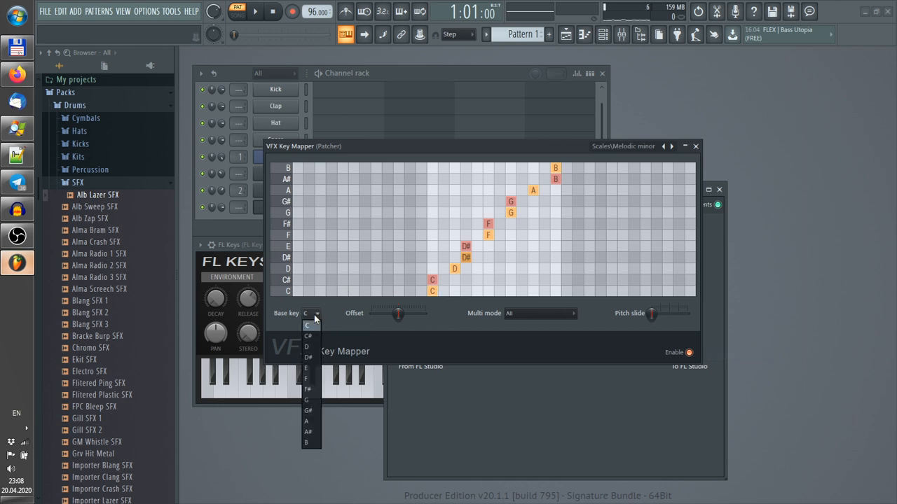
# - Set the Key Mapper's base key to G for G melodic minor
pyautogui.click(305, 400)
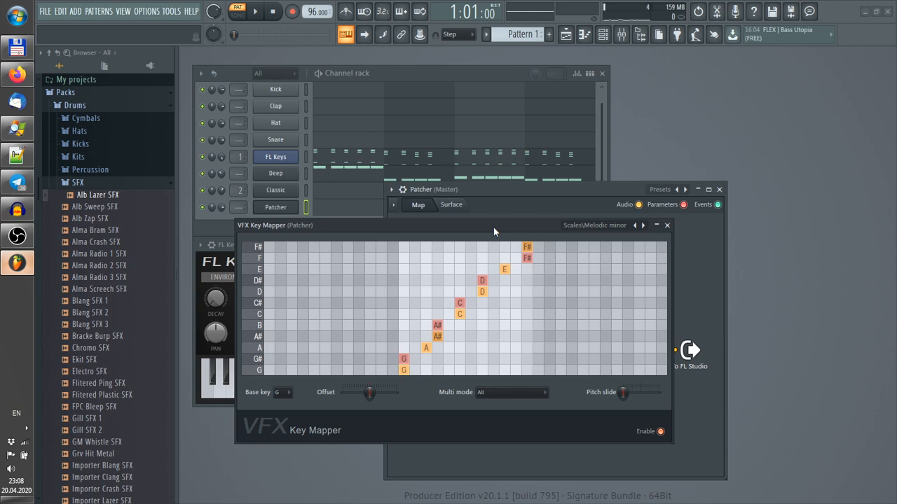
pyautogui.moveTo(501, 230)
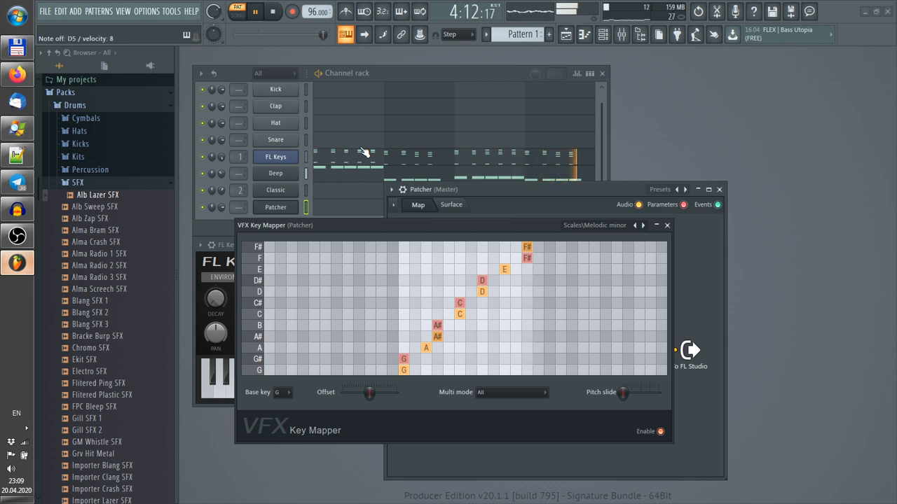
pyautogui.click(260, 14)
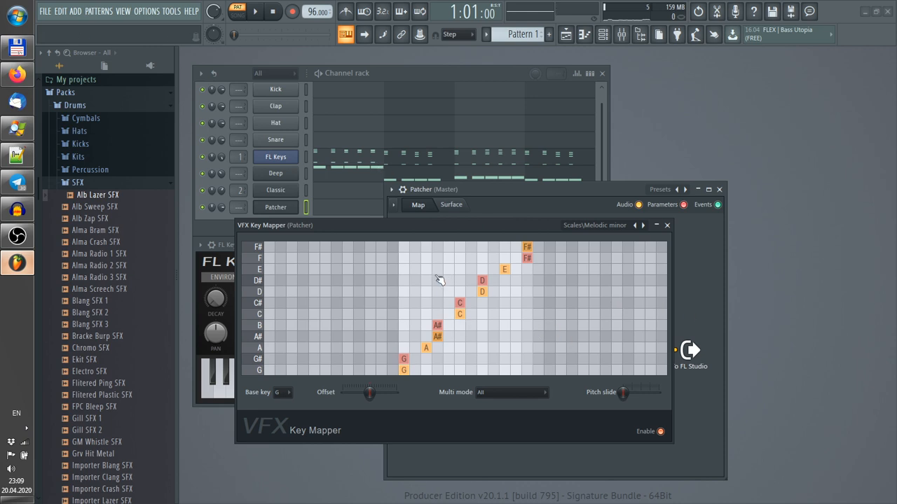
pyautogui.moveTo(470, 282)
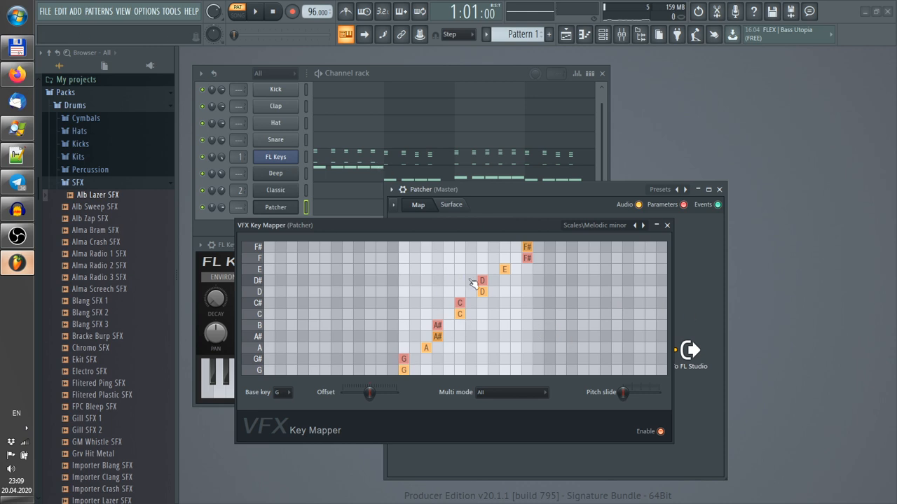